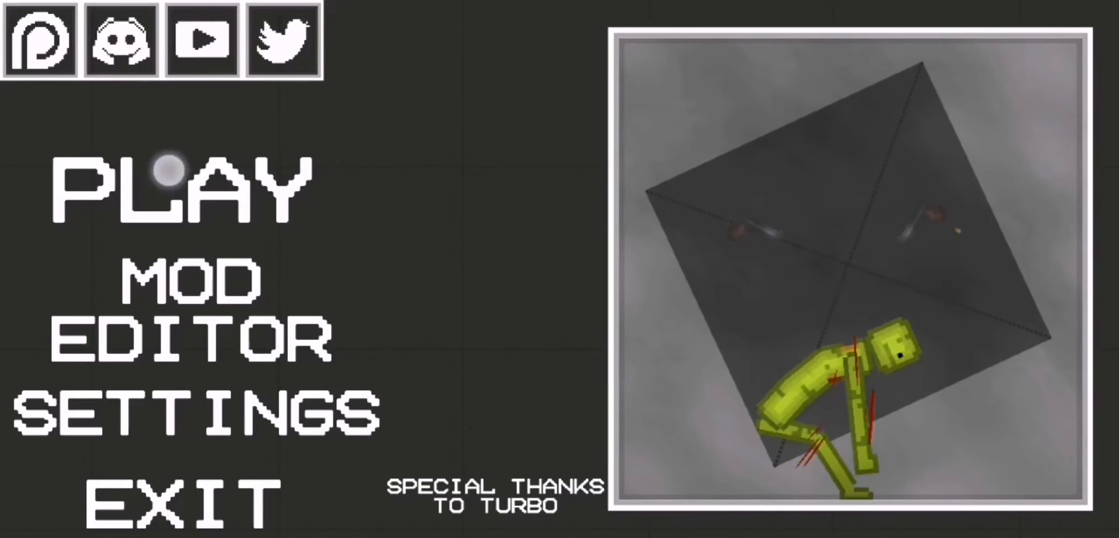
Start playing from the main menu to reach the map selection screen.
{"action": "left_click", "coordinate": [178, 189]}
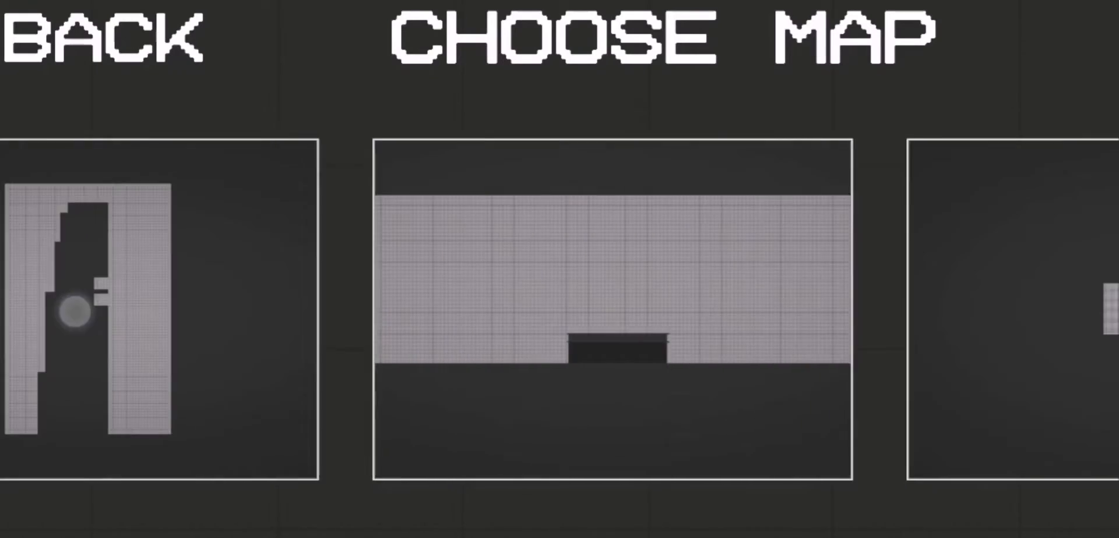
Load the middle map with the dark platform beside the water.
{"action": "left_click", "coordinate": [609, 313]}
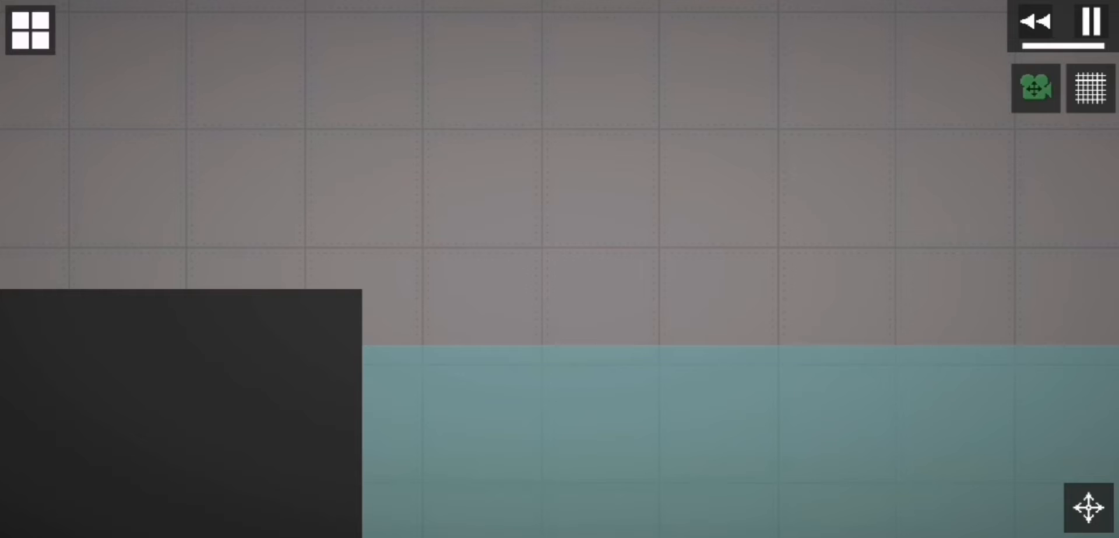
Bring up the catalogue of spawnable items to place a melon ragdoll.
{"action": "left_click", "coordinate": [31, 30]}
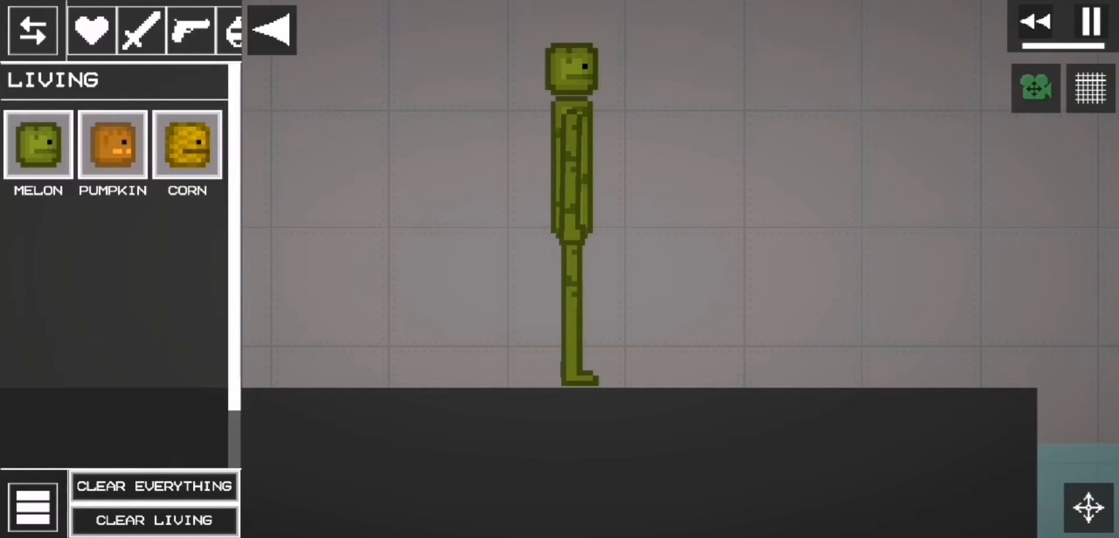
{"action": "left_click", "coordinate": [89, 31]}
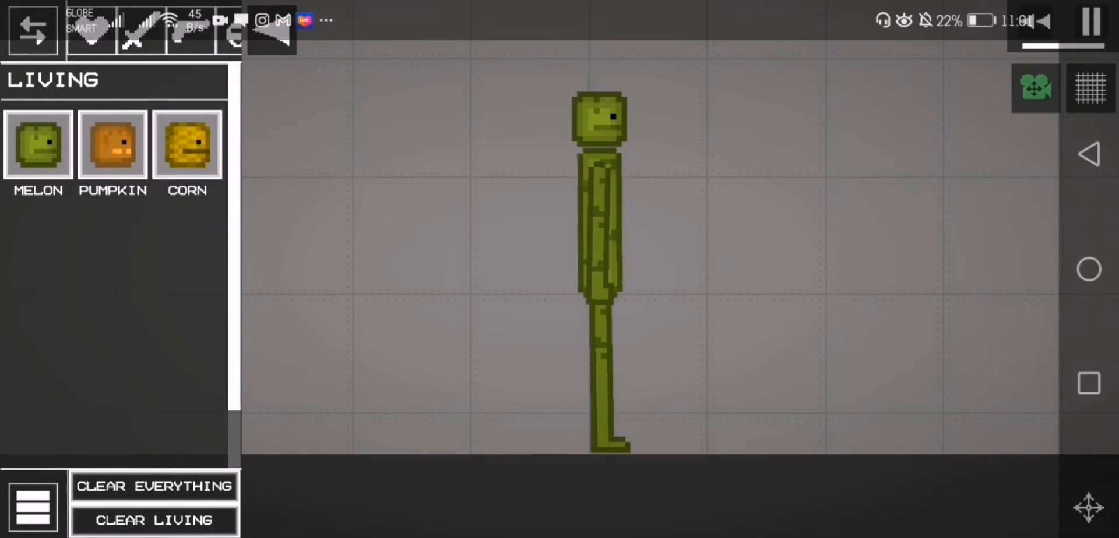
{"action": "left_click", "coordinate": [140, 30]}
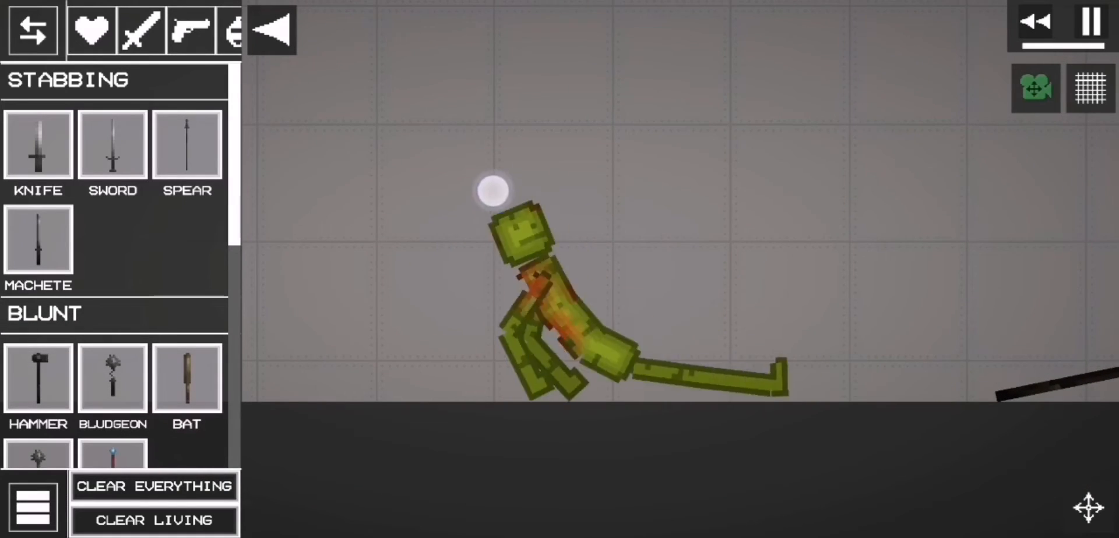
Switch the item catalogue to the Explosives category.
{"action": "left_click", "coordinate": [1035, 87]}
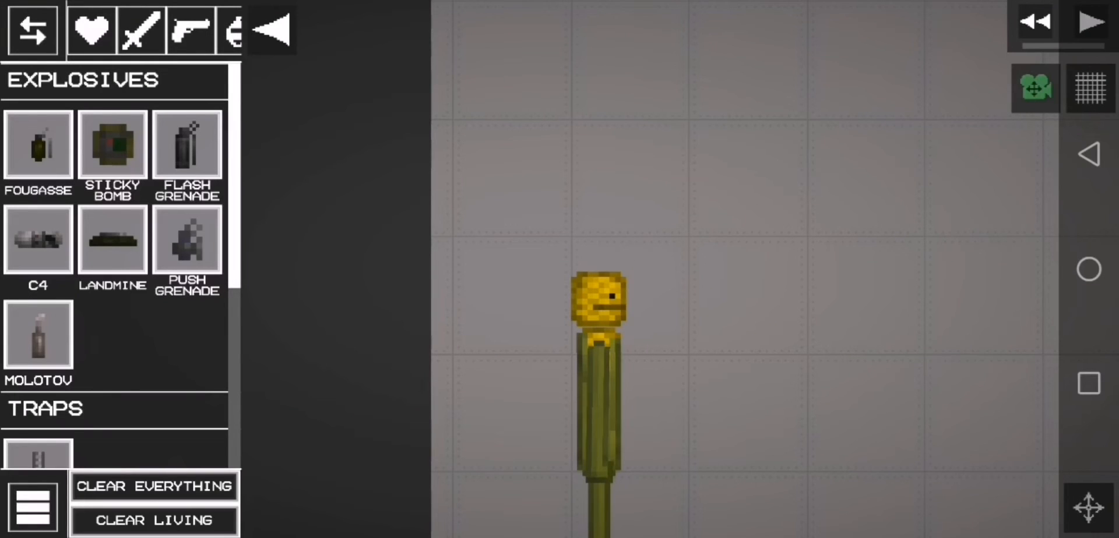
Drop a landmine beside the corn, resume the simulation, and make the corn go limp.
{"action": "left_click", "coordinate": [764, 84]}
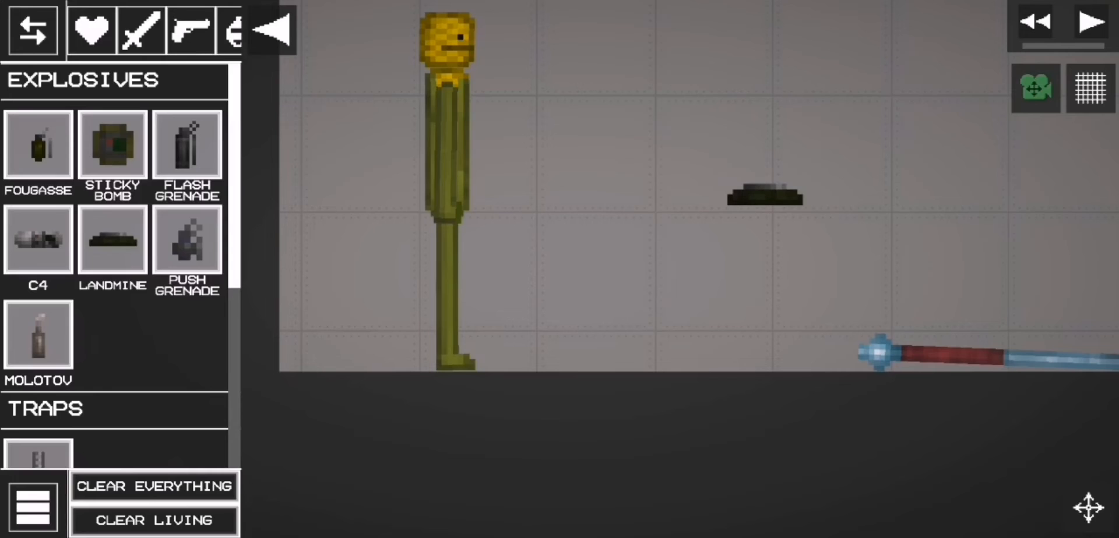
{"action": "left_click", "coordinate": [1089, 22]}
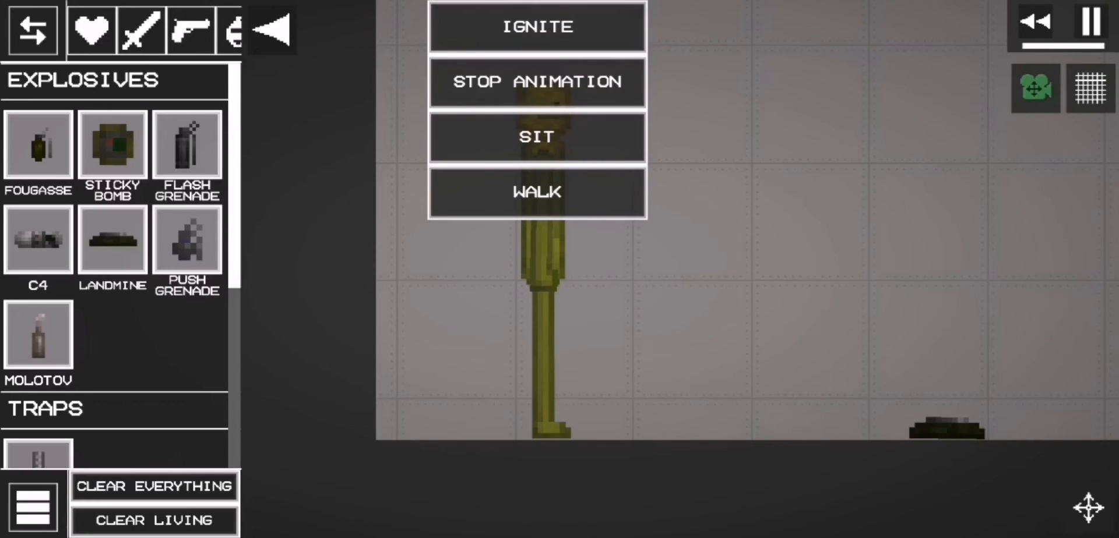
{"action": "left_click", "coordinate": [537, 137]}
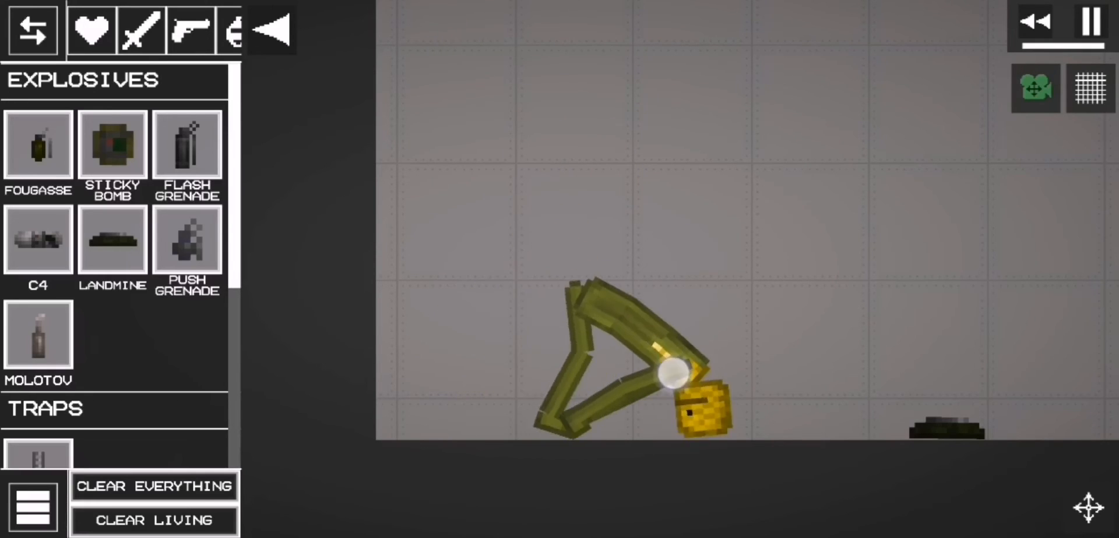